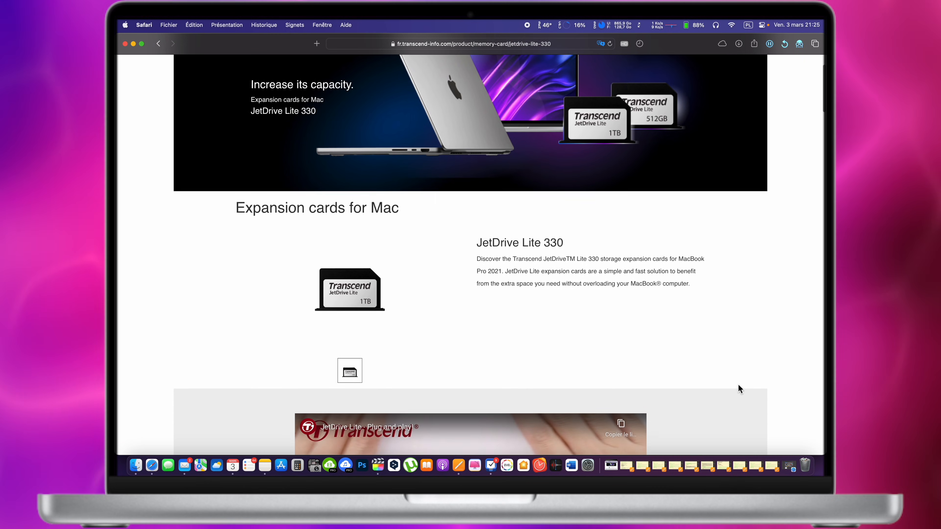
Step: Scroll the JetDrive Lite 330 page and select the paragraph on read and write speeds
scroll("down", 3)
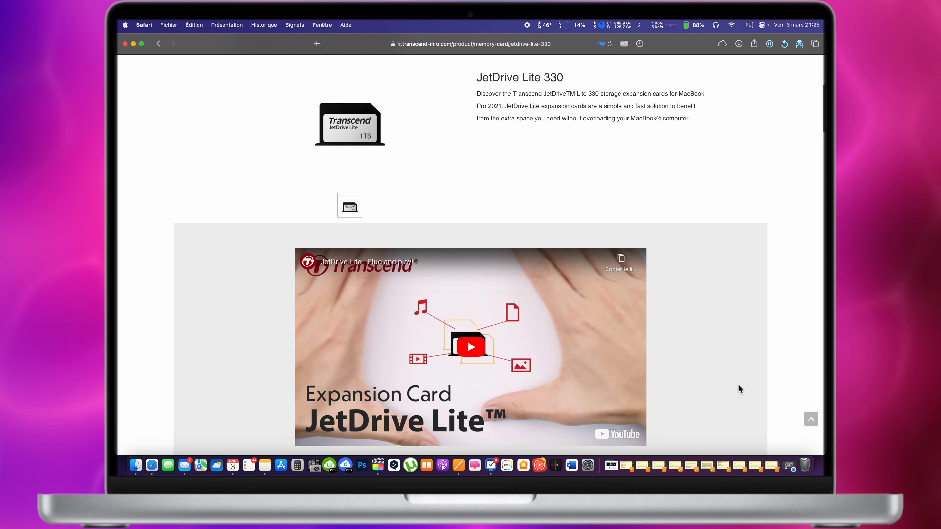
scroll("down", 3)
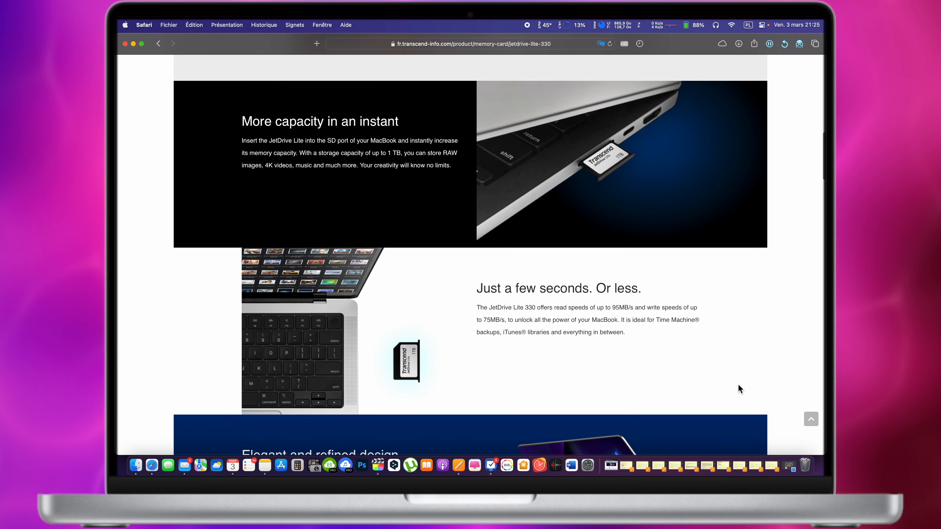
scroll("down", 3)
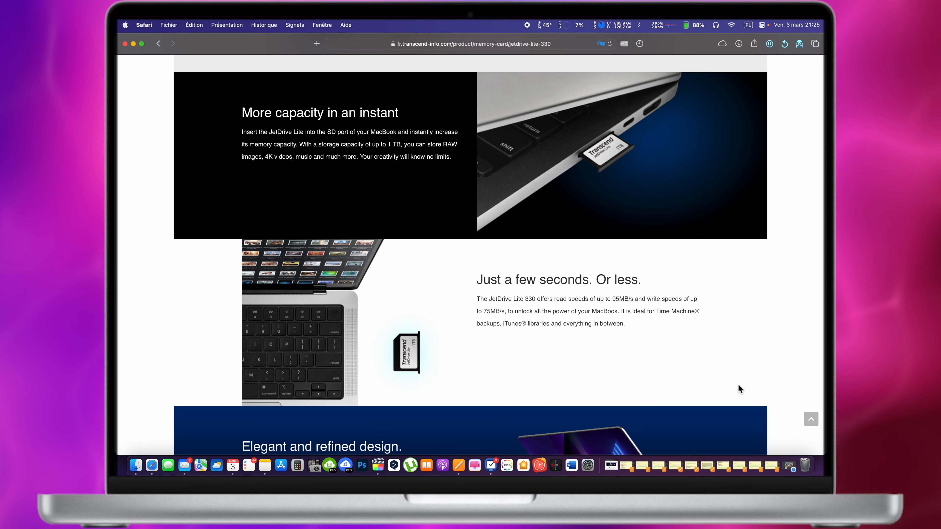
scroll("down", 3)
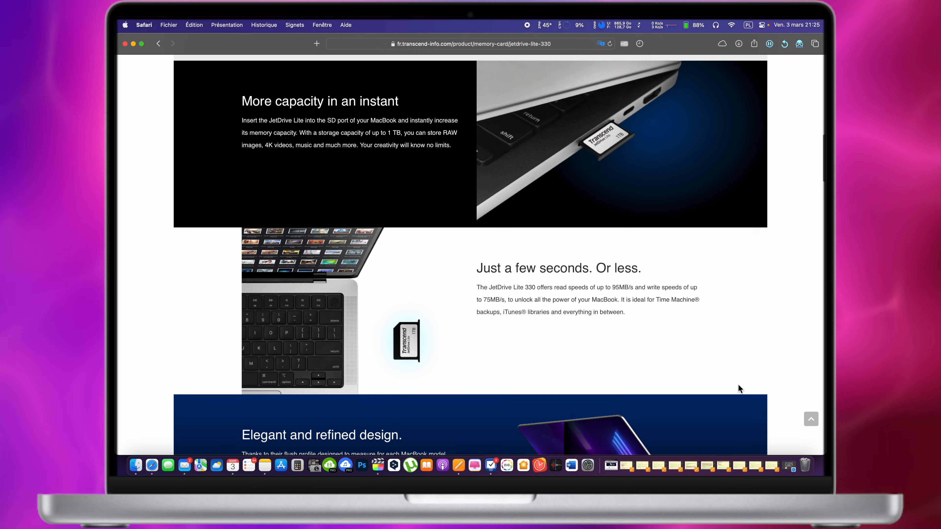
scroll("down", 3)
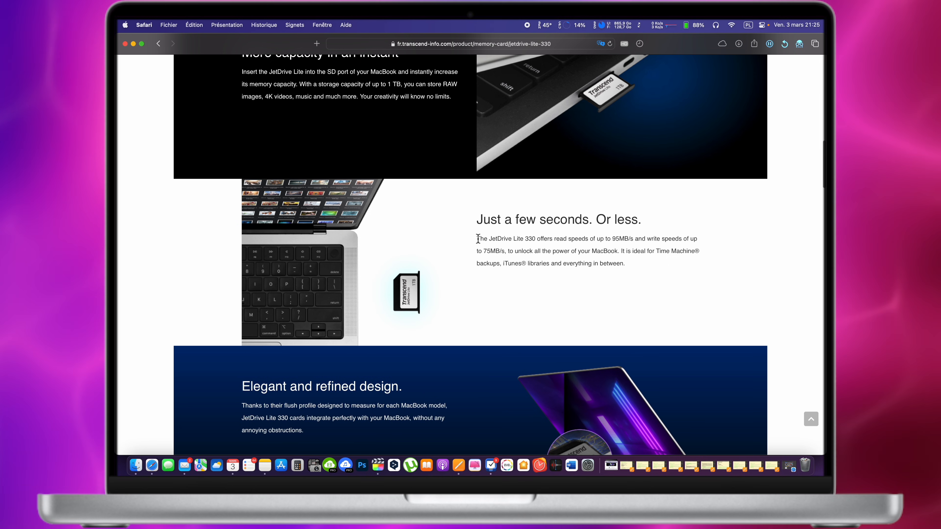
left_click_drag(477, 239, 623, 264)
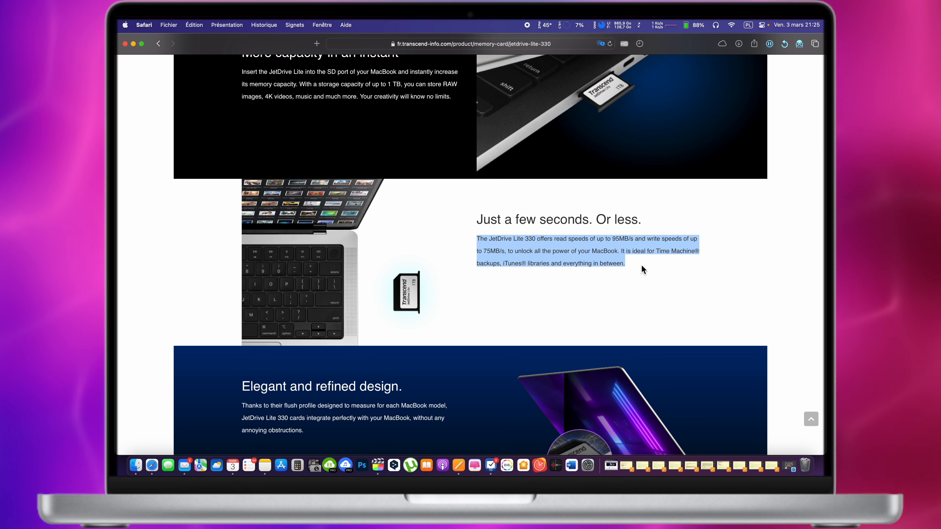
scroll("down", 3)
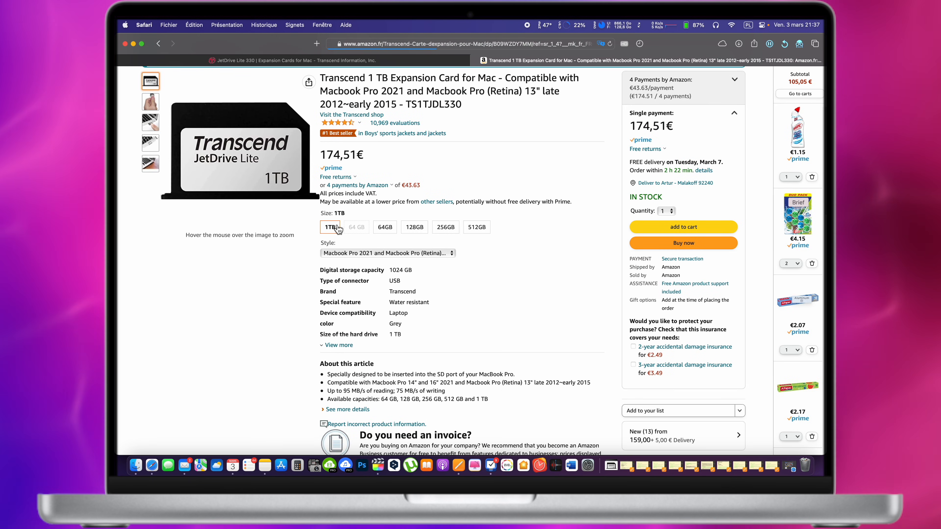
Step: Browse the 64GB, 128GB and 256GB sizes and the Style list on the Amazon listing
left_click(384, 227)
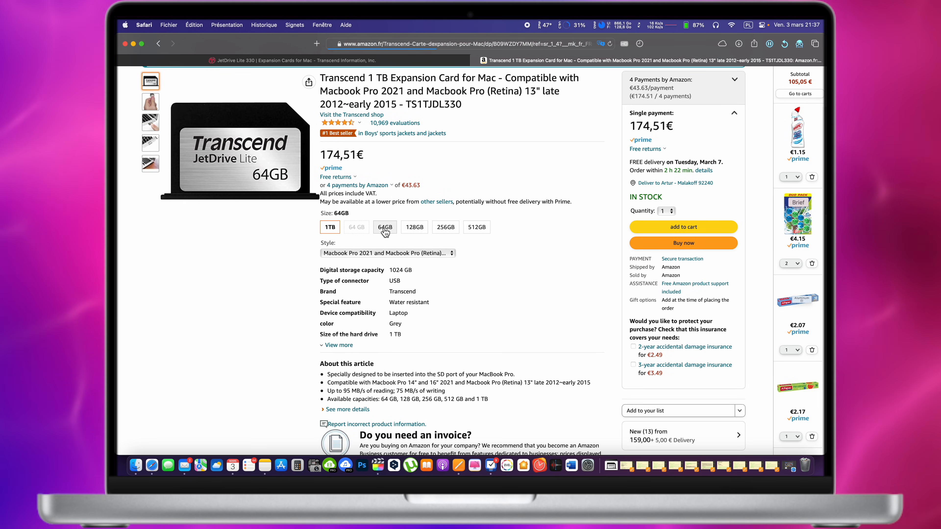
left_click(414, 227)
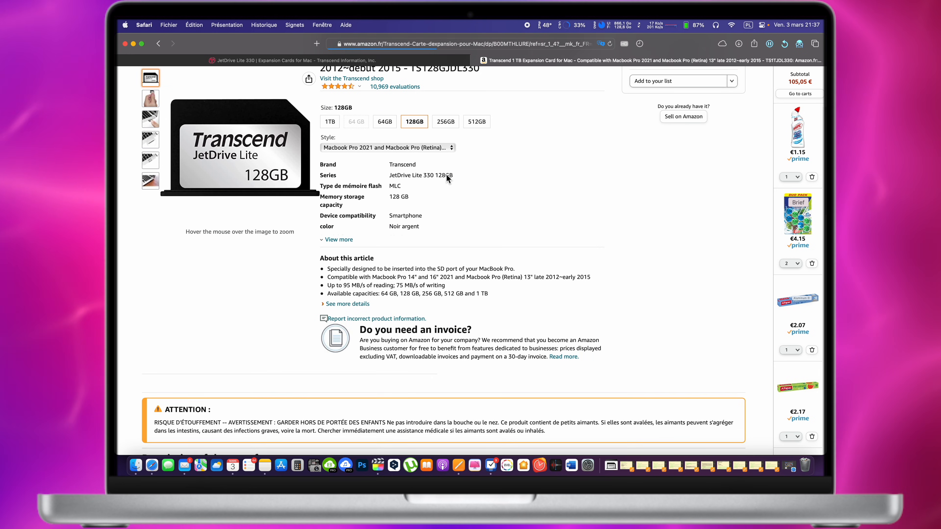
left_click(476, 136)
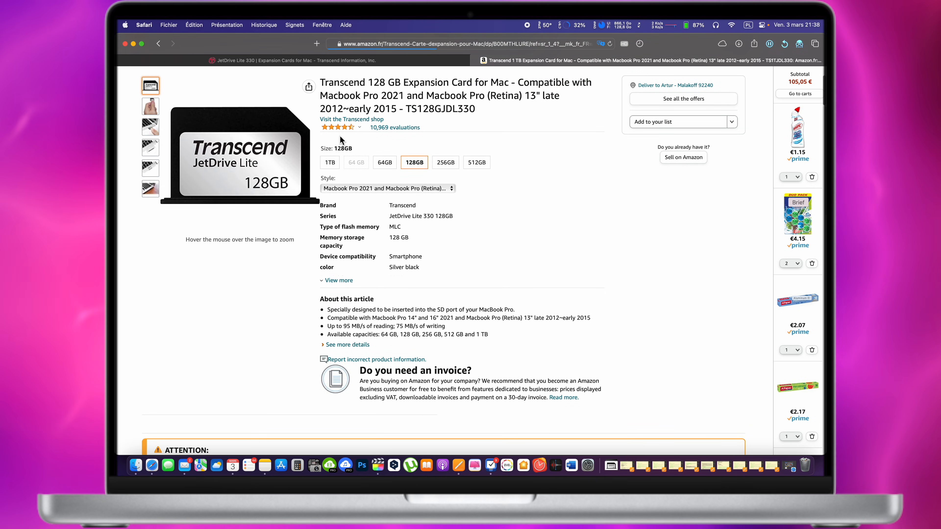
left_click(445, 162)
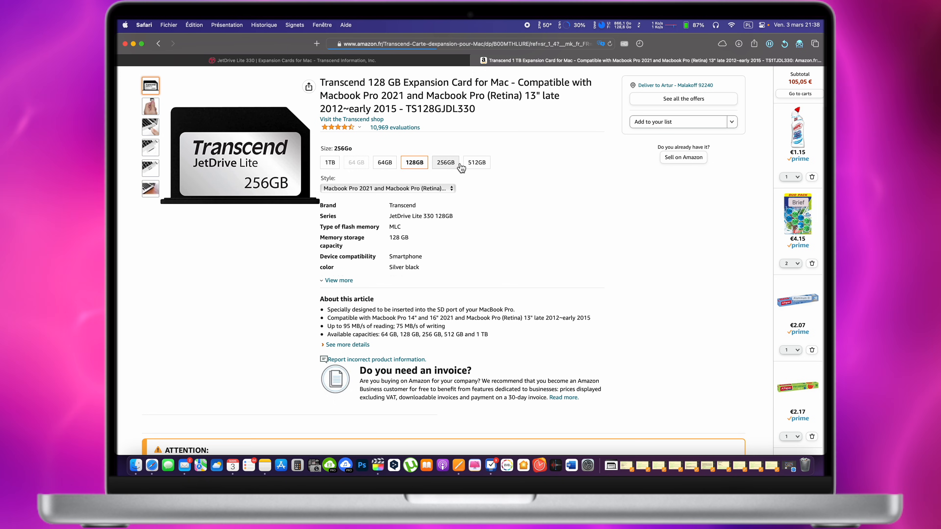
left_click(386, 188)
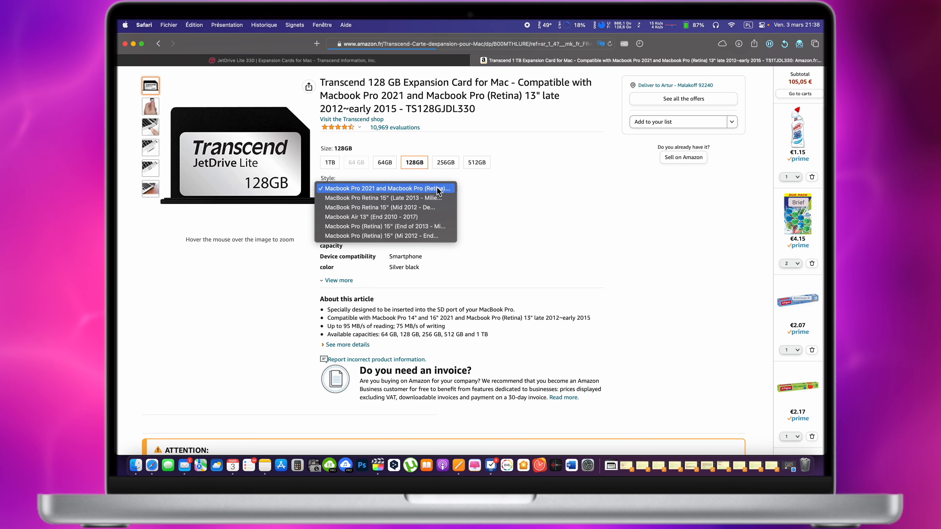
left_click(387, 188)
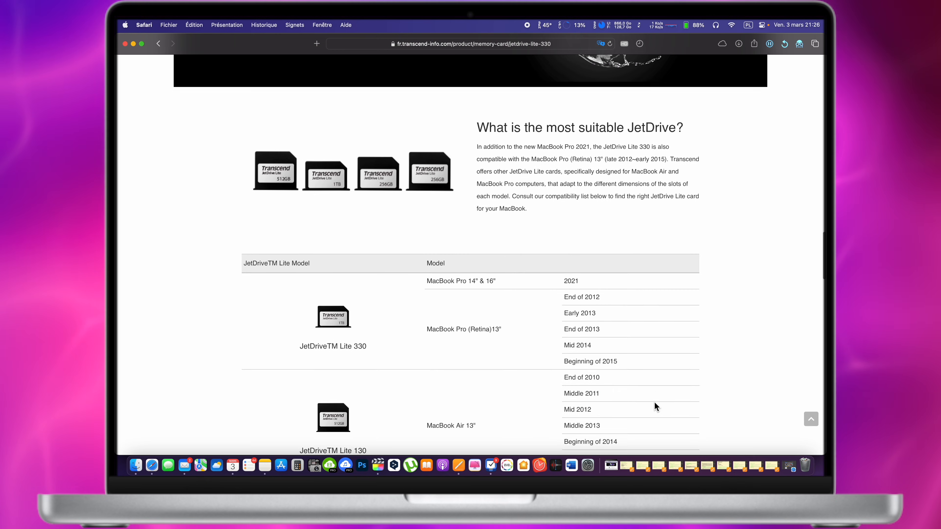
Step: Scroll down to the Storage/Performance specifications table of the JetDrive Lite 330
scroll("down", 3)
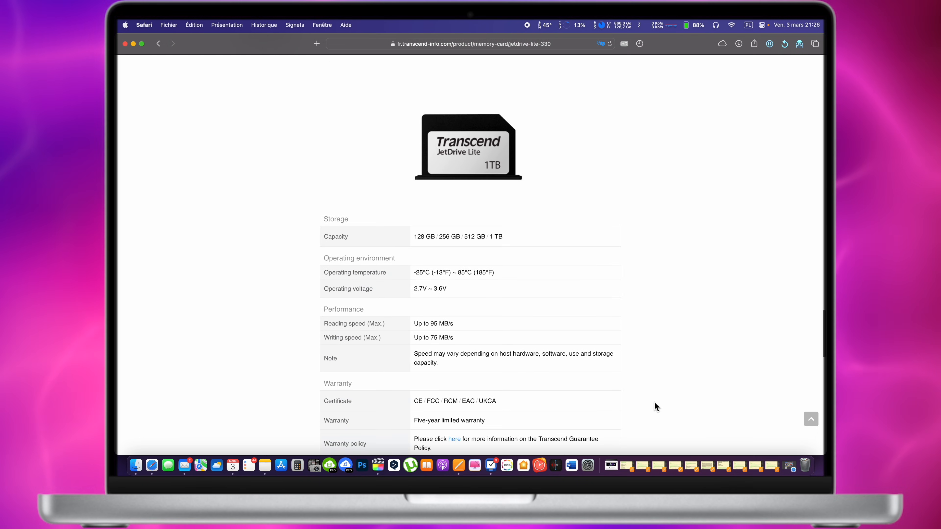
scroll("down", 3)
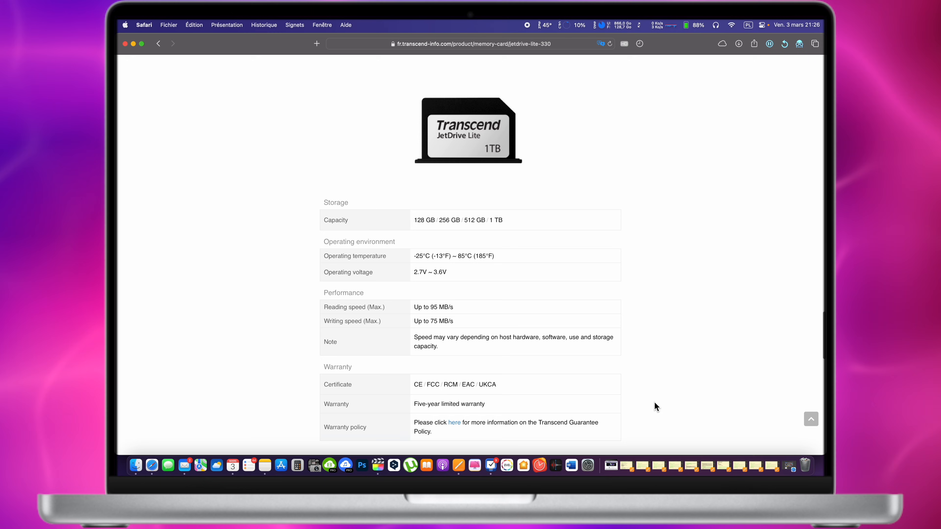
scroll("down", 3)
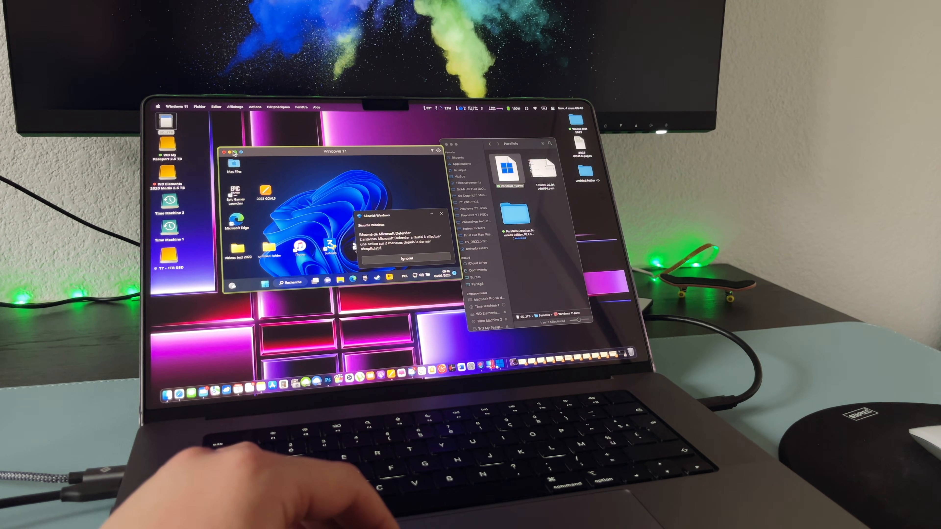
Step: Show Windows 11 full screen, dismiss the Defender notice and launch Blackmagic Disk Speed Test
left_click(235, 152)
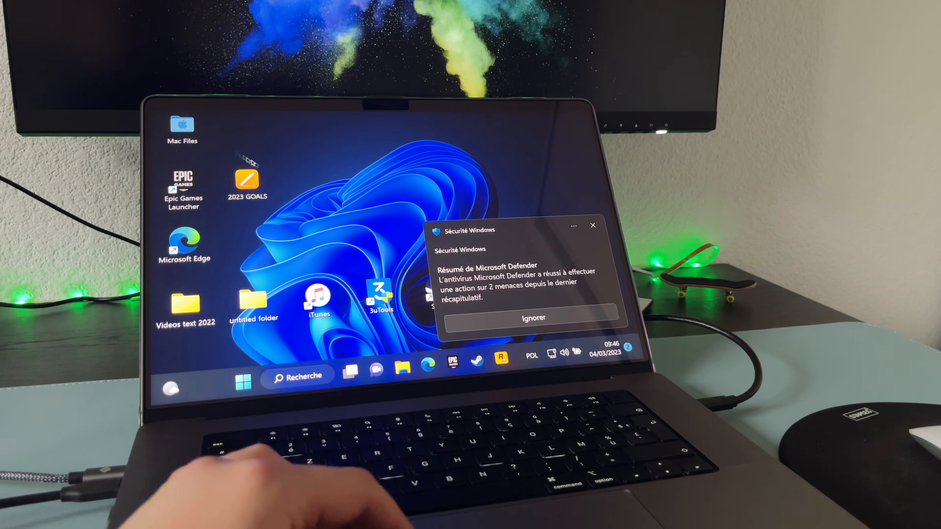
left_click(533, 317)
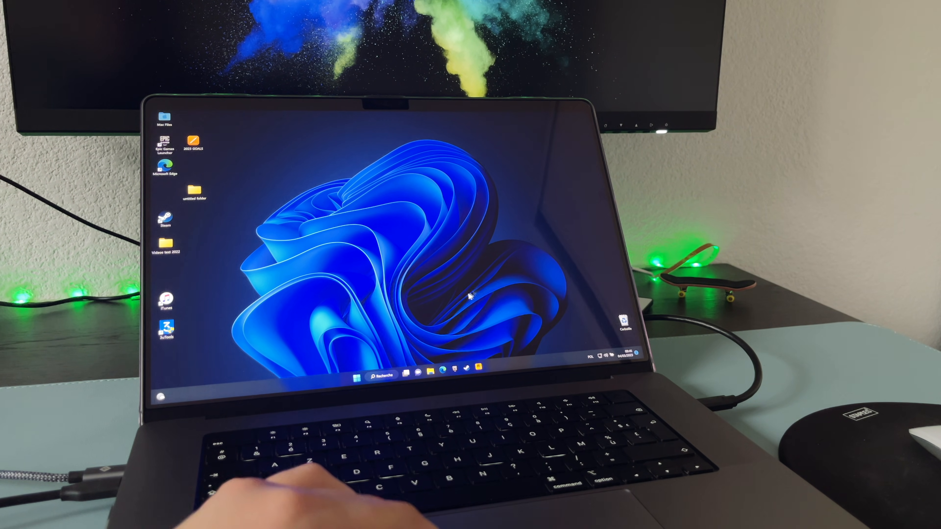
left_click(358, 374)
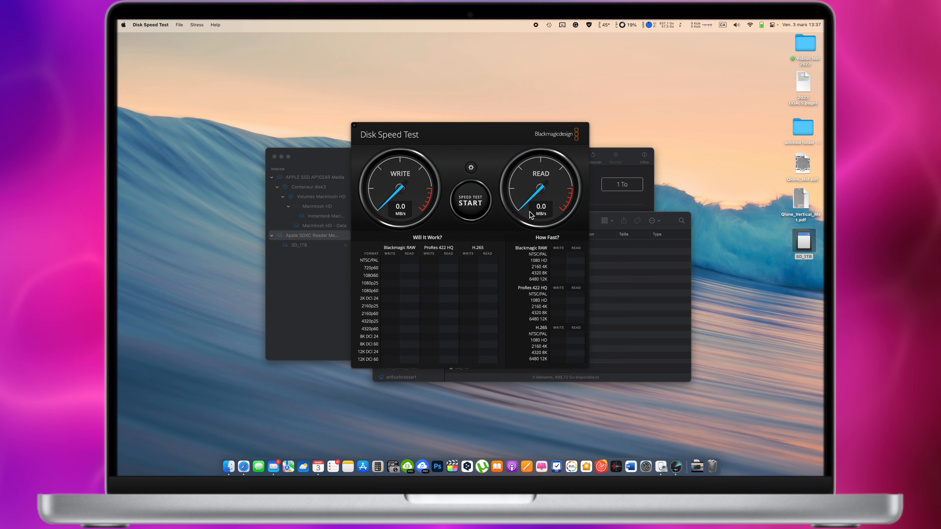
Step: Run the speed test on the card, measuring 75.7 MB/s write and 90.9 MB/s read
left_click(470, 200)
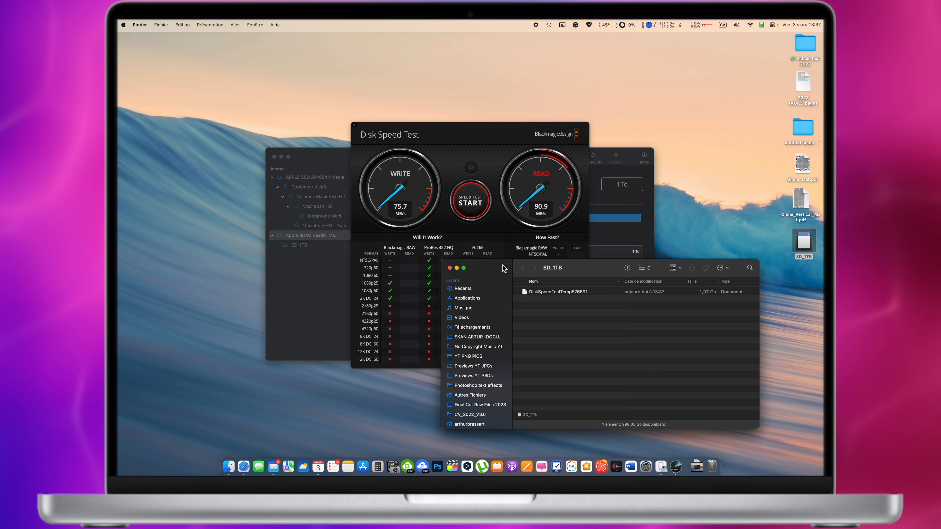
left_click(469, 201)
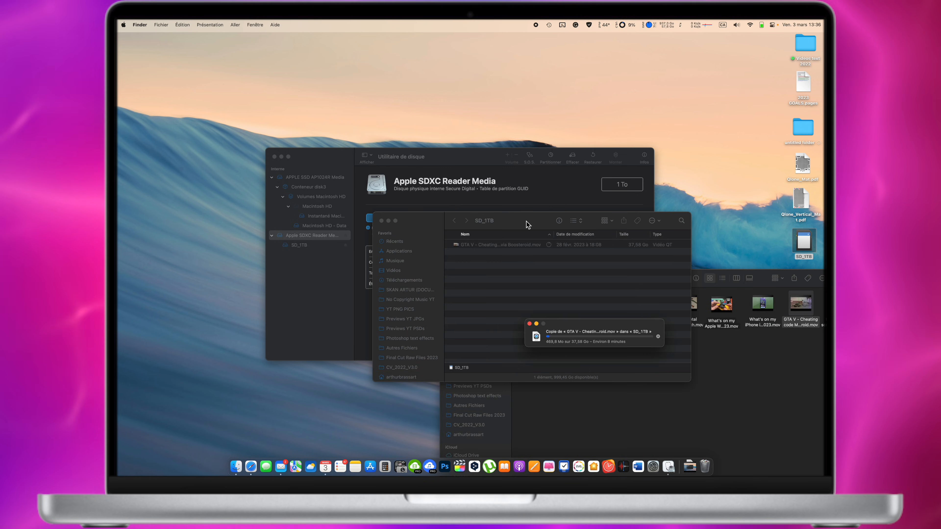
mouse_move(607, 335)
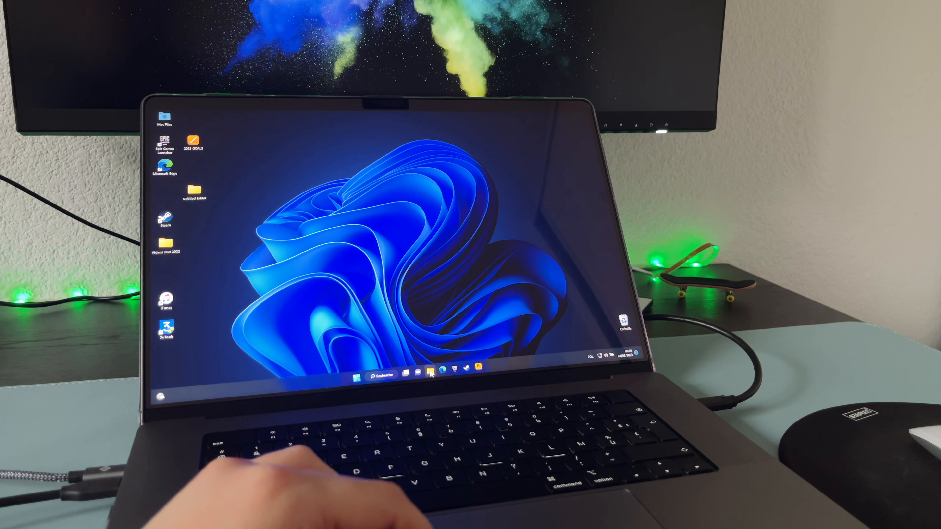
Step: Launch MudRunner from the Epic Games Launcher in Windows 11
left_click(431, 373)
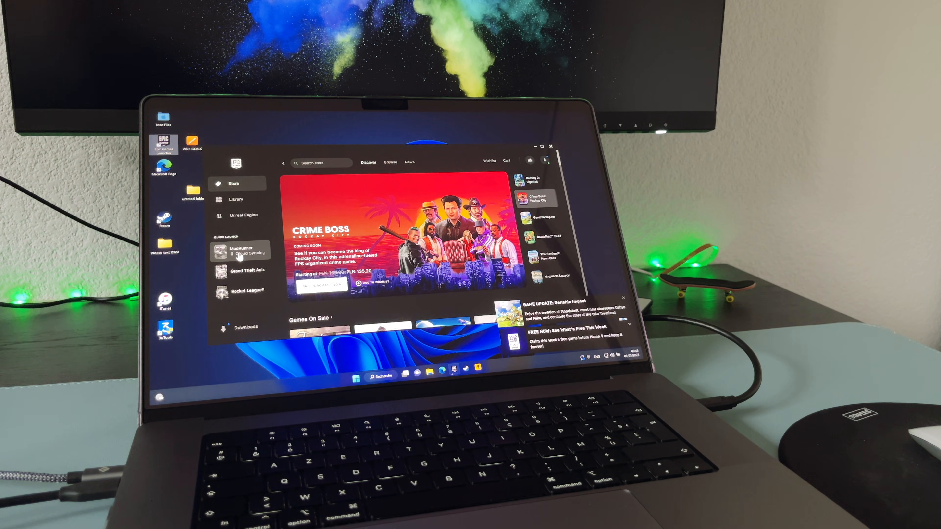
left_click(239, 251)
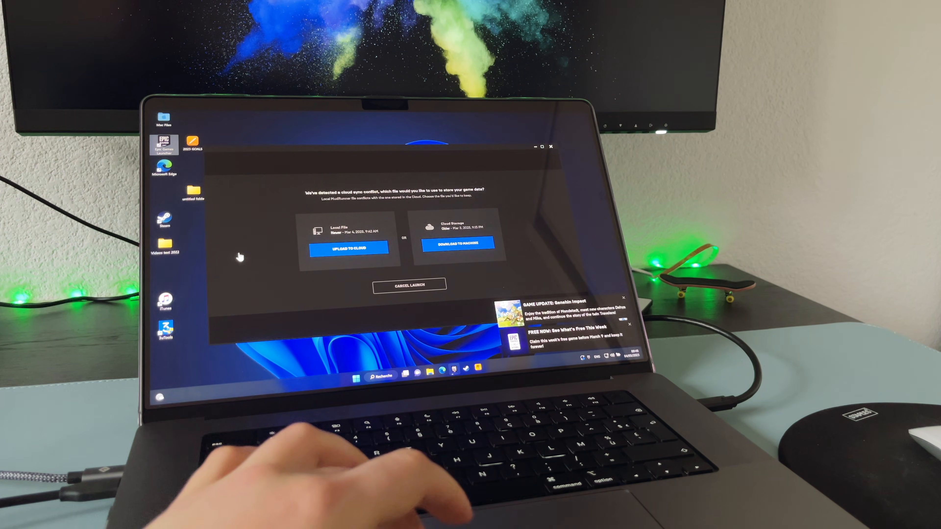
left_click(409, 284)
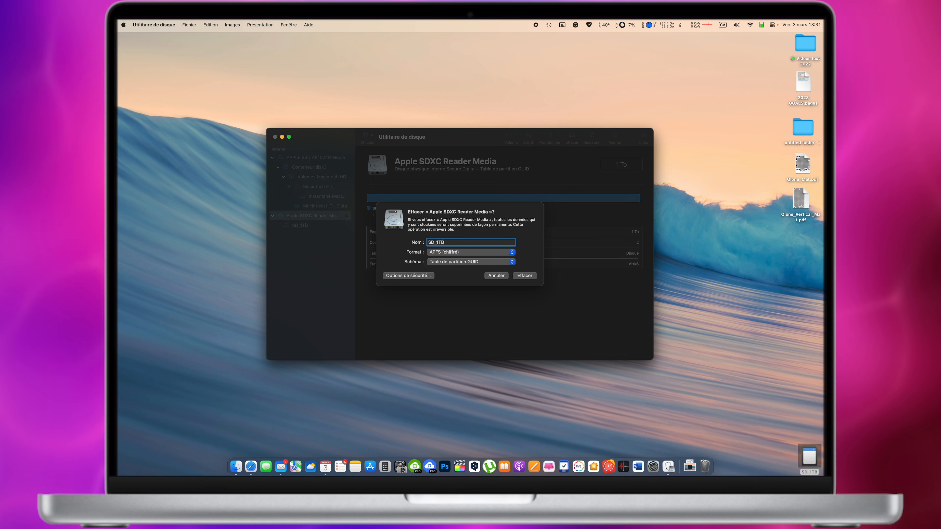
mouse_move(558, 272)
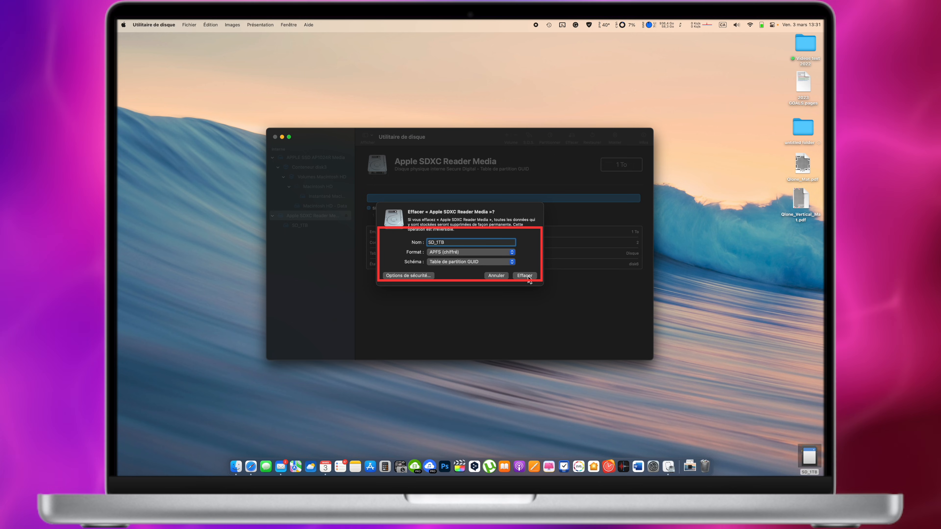
Step: Name the card SD_1TB with GUID partition map and review the volume format choices
left_click(524, 275)
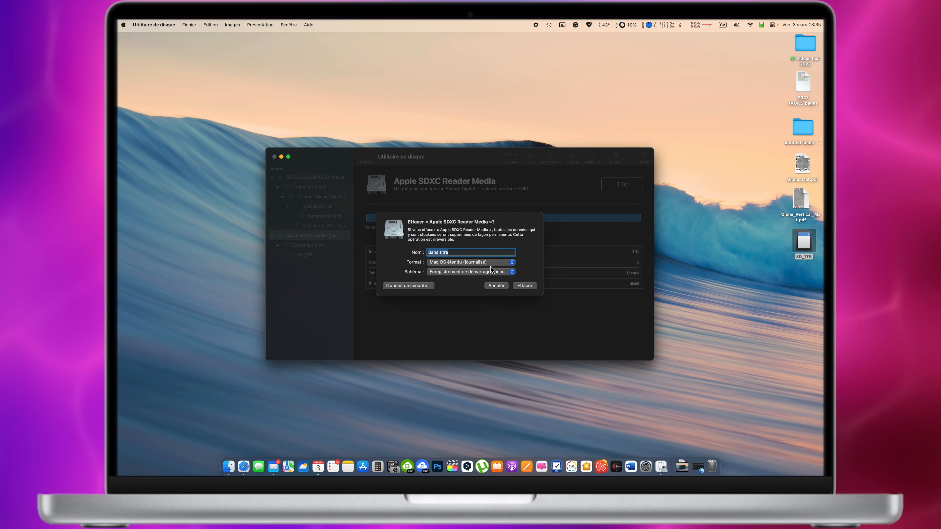
type("S")
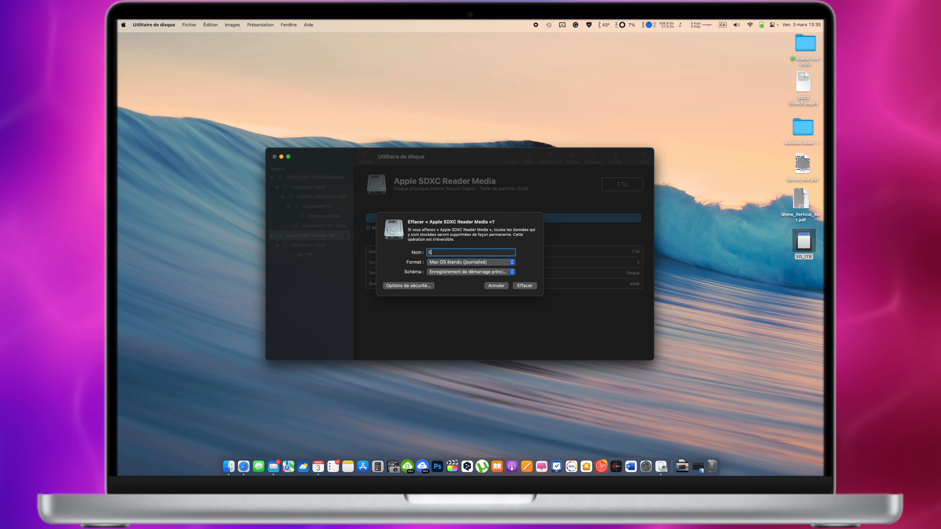
type("SD_1TB")
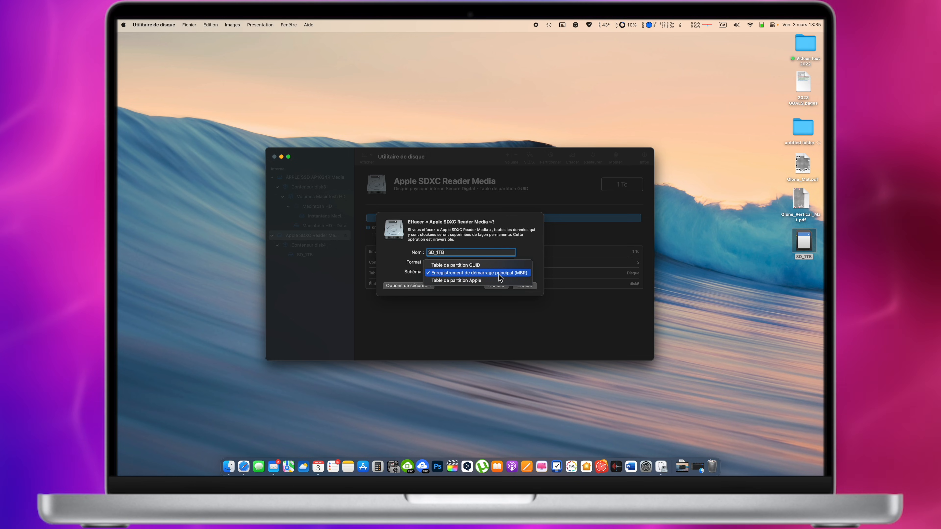
left_click(456, 265)
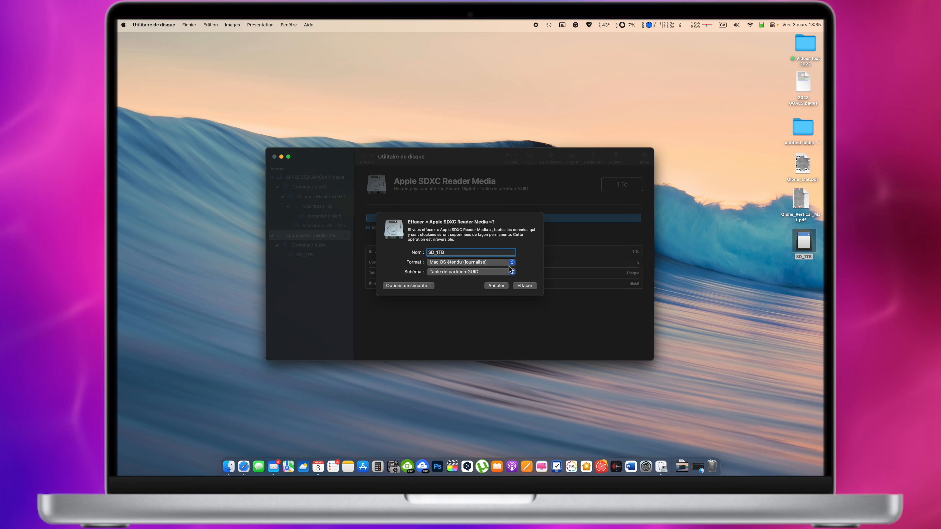
left_click(469, 262)
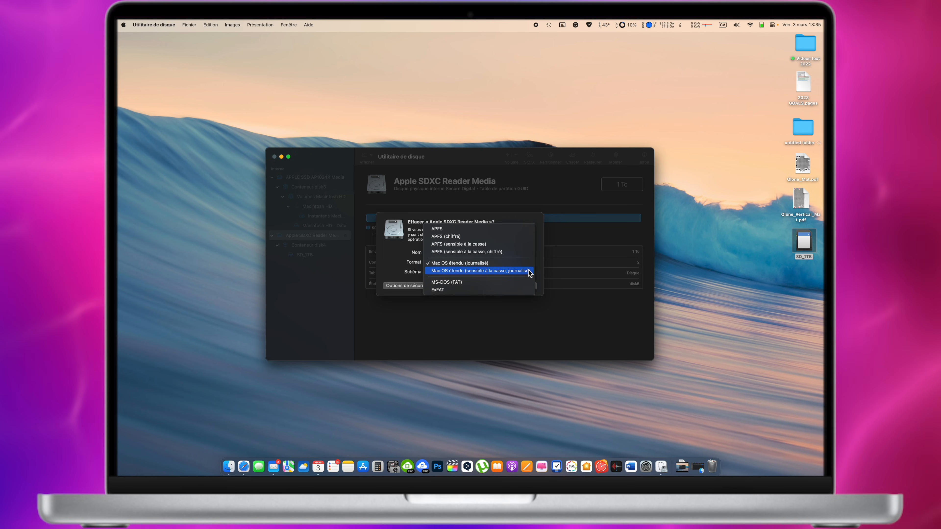